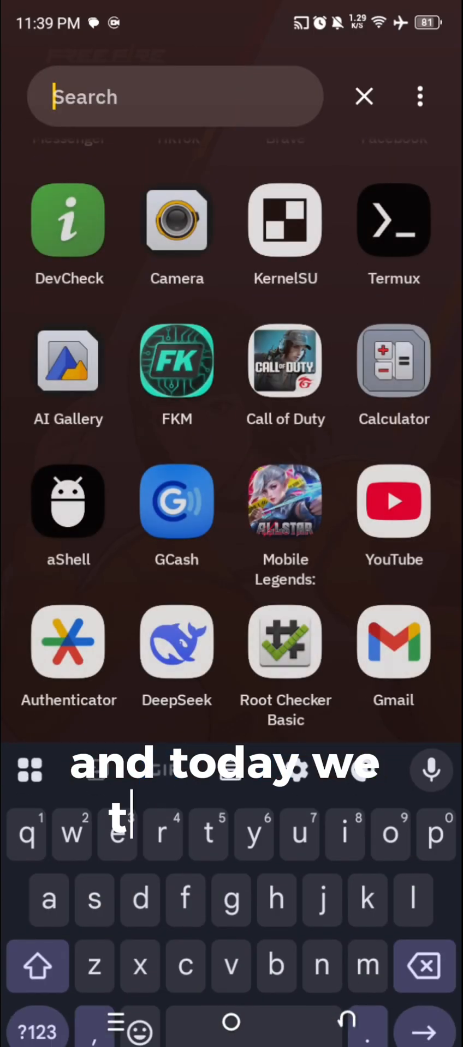
Step: Search the Play Store for the Shizuku app via the typed query
{"action": "type", "text": "Play"}
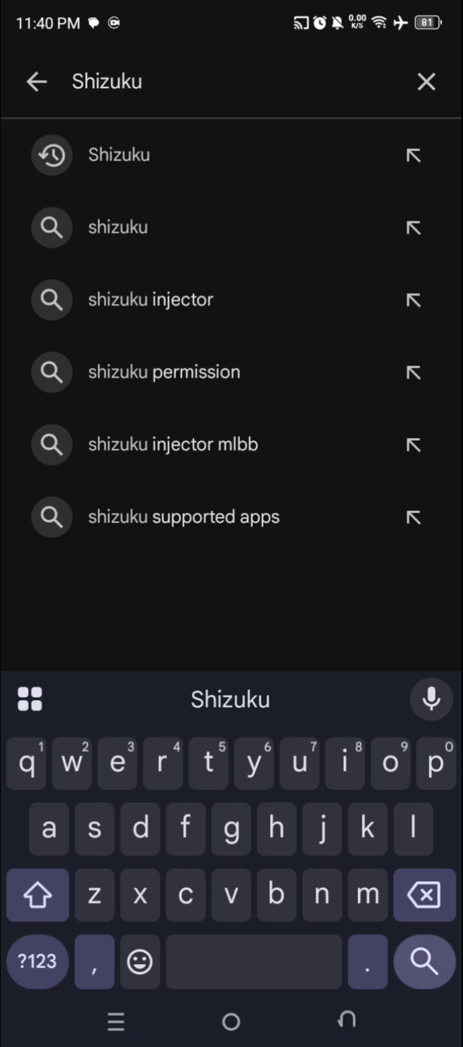
{"action": "left_click", "coordinate": [119, 154]}
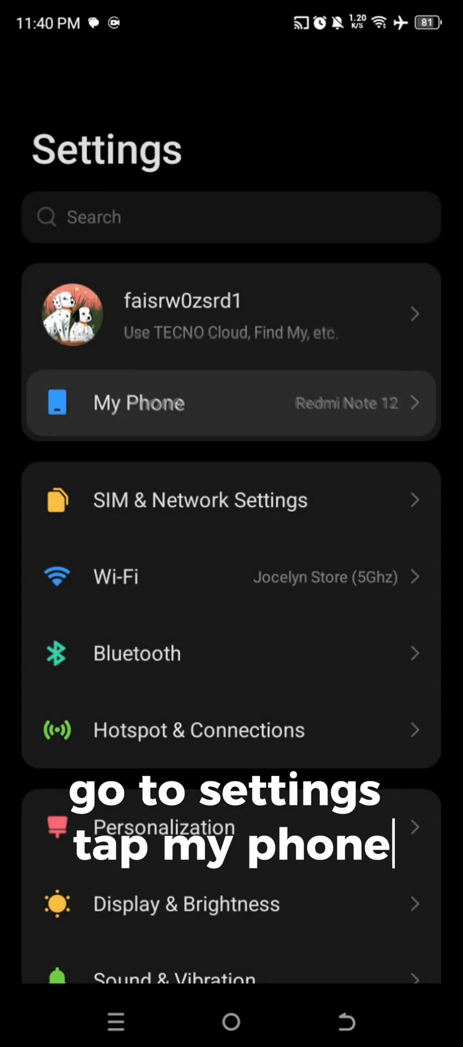
Step: Reach Version Info under My Phone and tap the build number to unlock developer options
{"action": "left_click", "coordinate": [138, 402]}
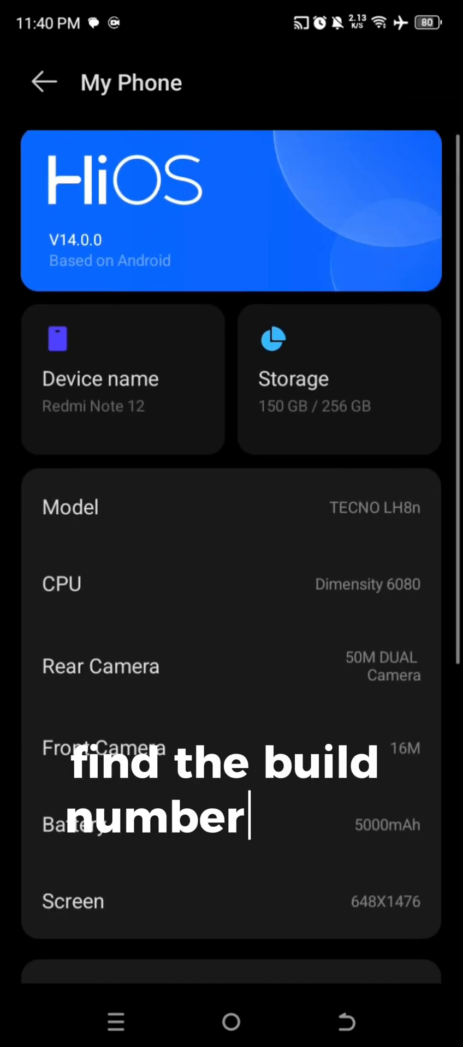
{"action": "scroll", "scroll_direction": "down", "scroll_amount": 3}
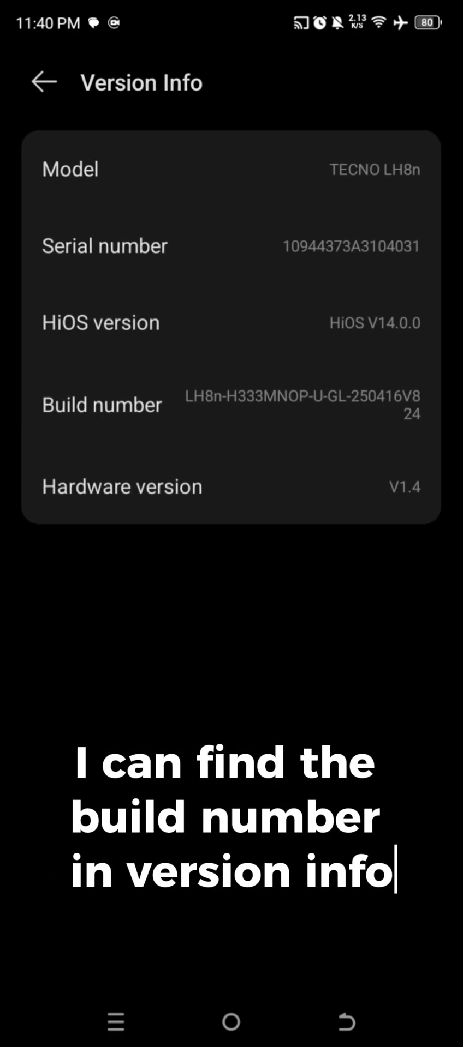
{"action": "left_click", "coordinate": [230, 404]}
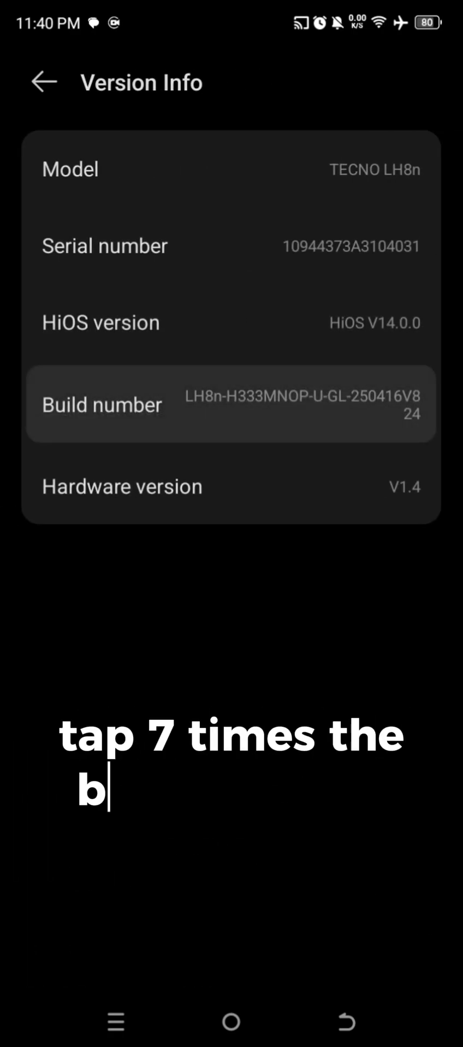
{"action": "left_click", "coordinate": [232, 403]}
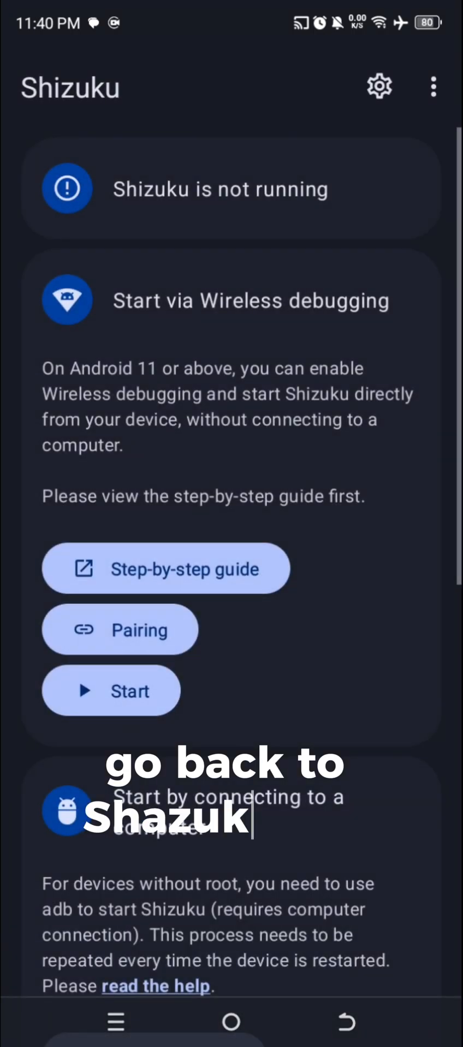
Step: Go to Shizuku's Pairing page and grant it permission to post notifications
{"action": "left_click", "coordinate": [119, 630]}
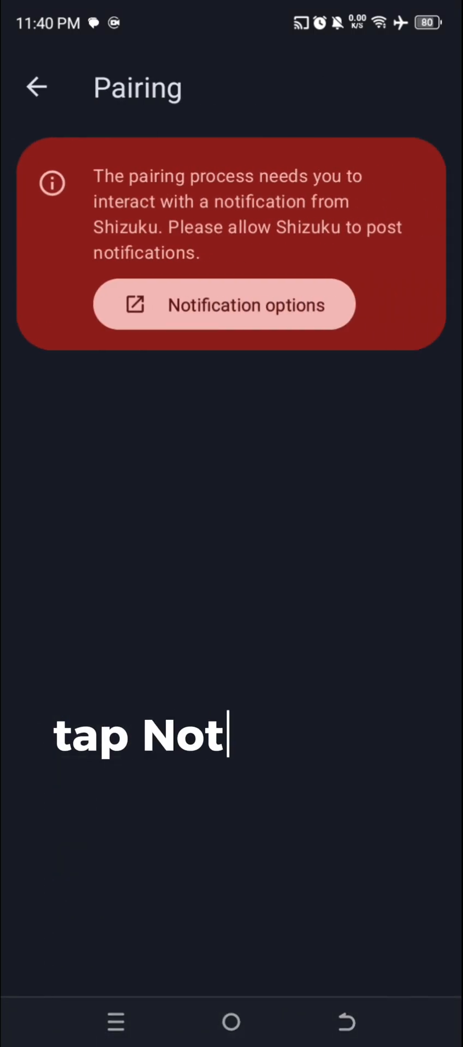
{"action": "left_click", "coordinate": [223, 304]}
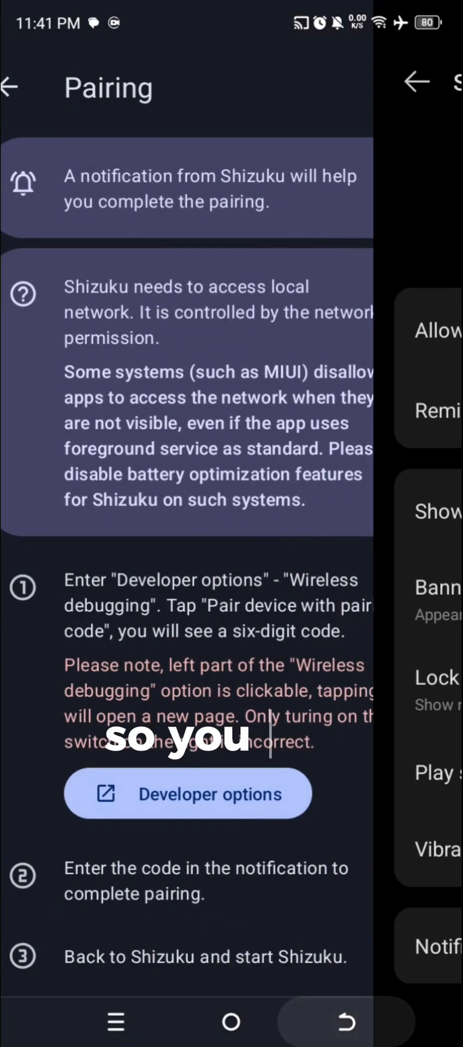
Step: Enter Developer Options from Shizuku and browse down to the Debugging section
{"action": "left_click", "coordinate": [188, 794]}
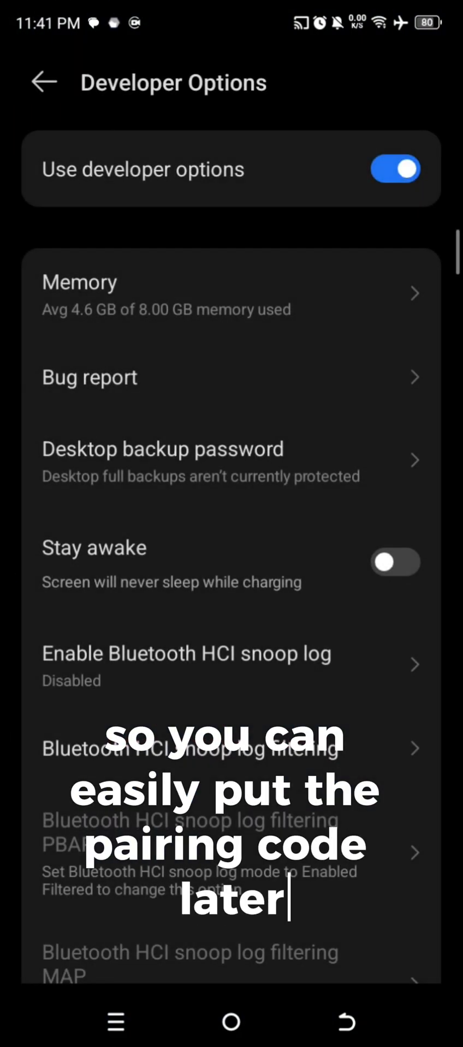
{"action": "scroll", "scroll_direction": "down", "scroll_amount": 3}
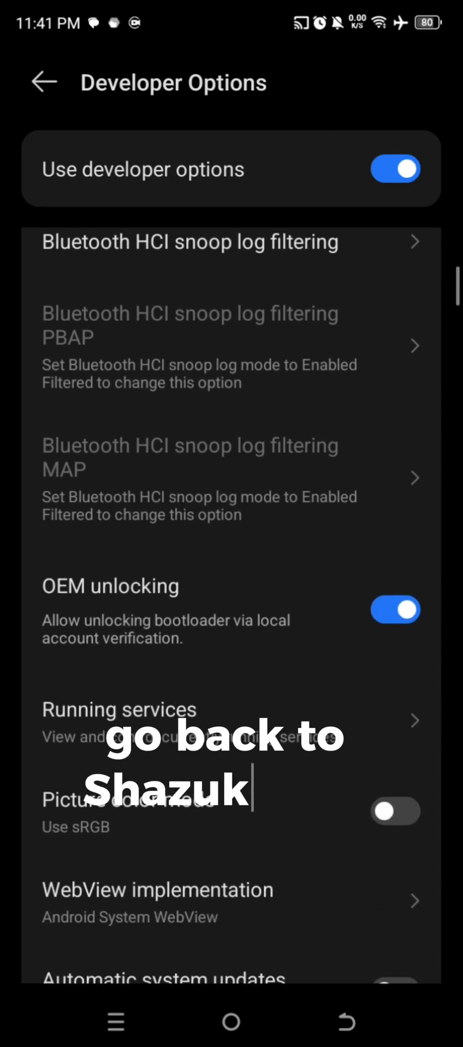
{"action": "scroll", "scroll_direction": "down", "scroll_amount": 3}
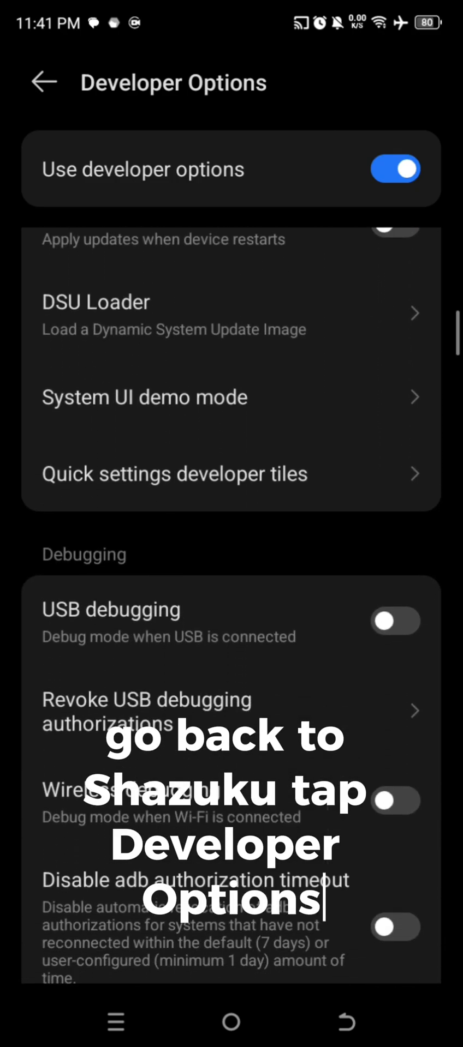
{"action": "scroll", "scroll_direction": "down", "scroll_amount": 3}
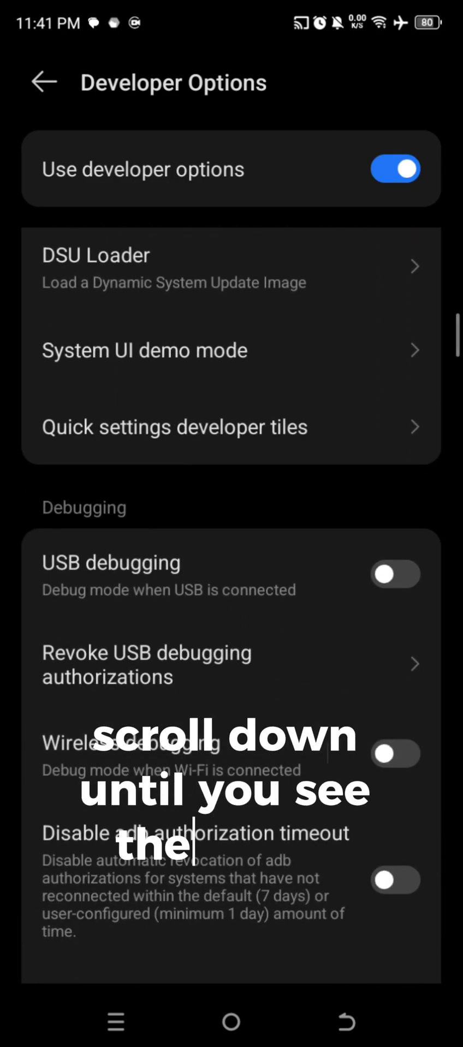
{"action": "left_click", "coordinate": [394, 753]}
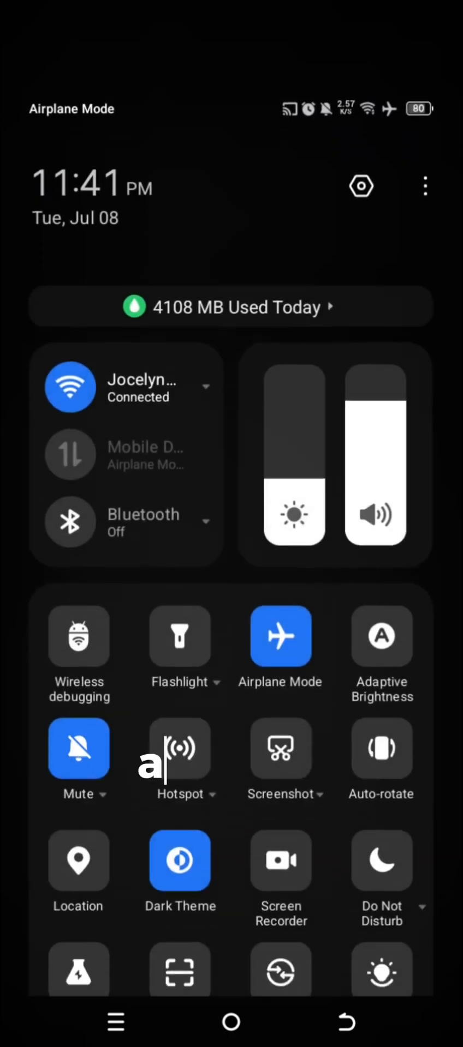
{"action": "left_click", "coordinate": [79, 636]}
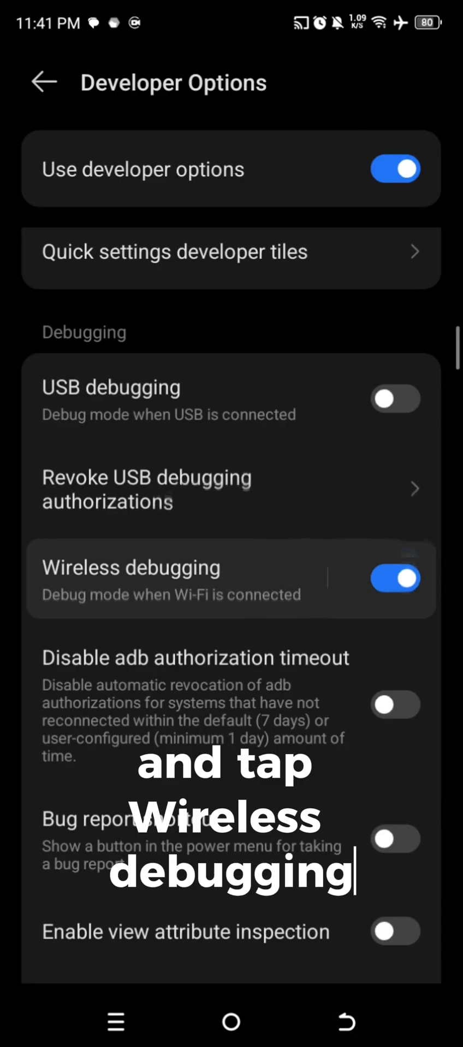
{"action": "left_click", "coordinate": [131, 568]}
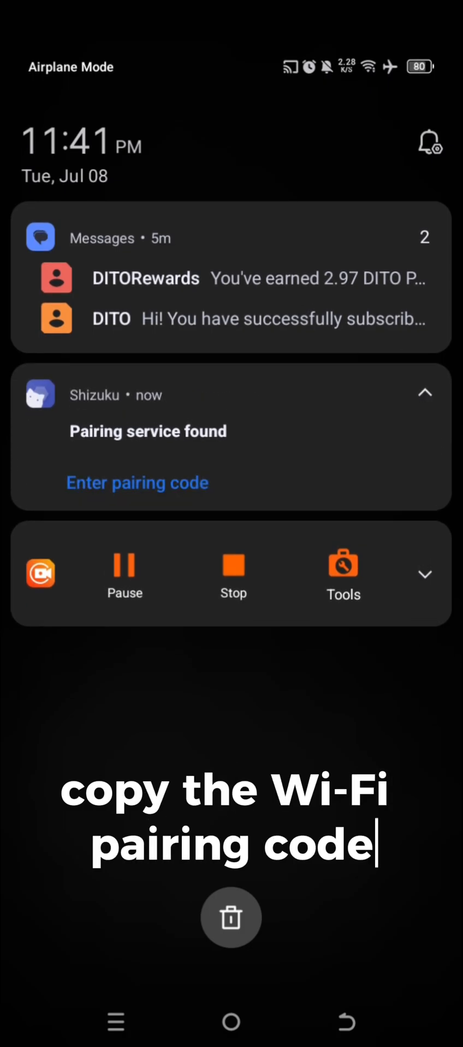
{"action": "left_click", "coordinate": [137, 482]}
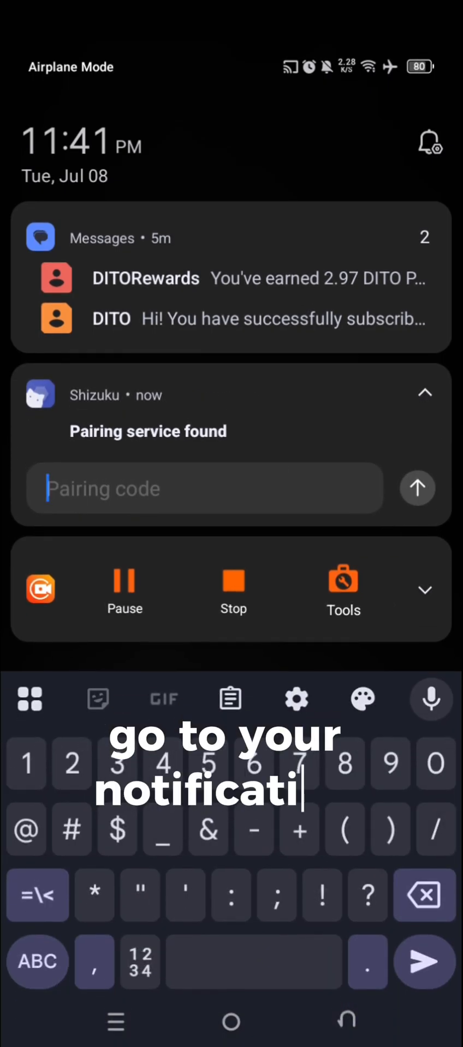
{"action": "type", "text": "766"}
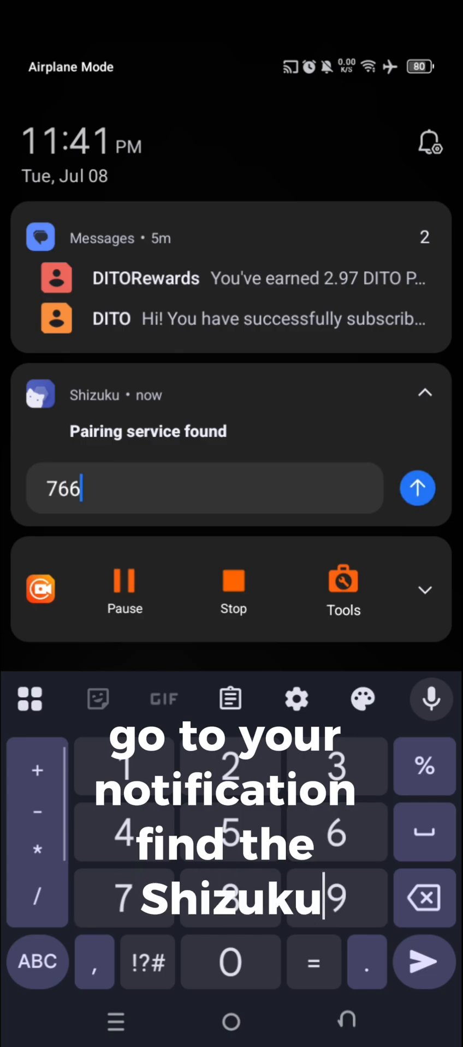
{"action": "type", "text": "541"}
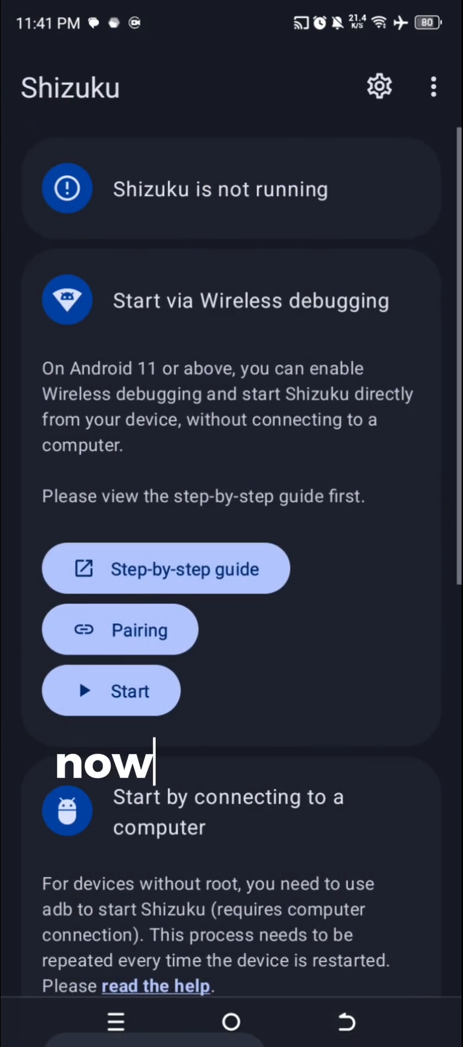
Step: Start the Shizuku service and confirm it reports running via adb, version 13.5
{"action": "left_click", "coordinate": [111, 690]}
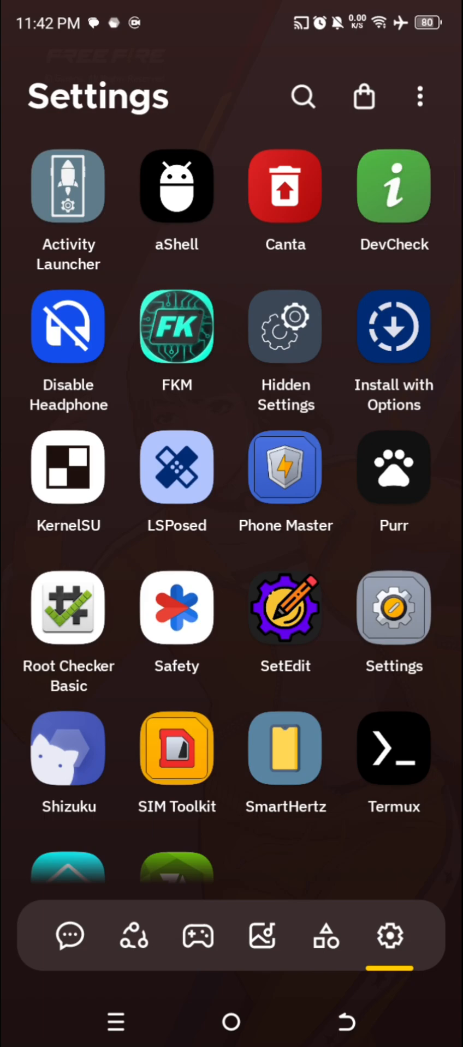
{"action": "left_click", "coordinate": [67, 747]}
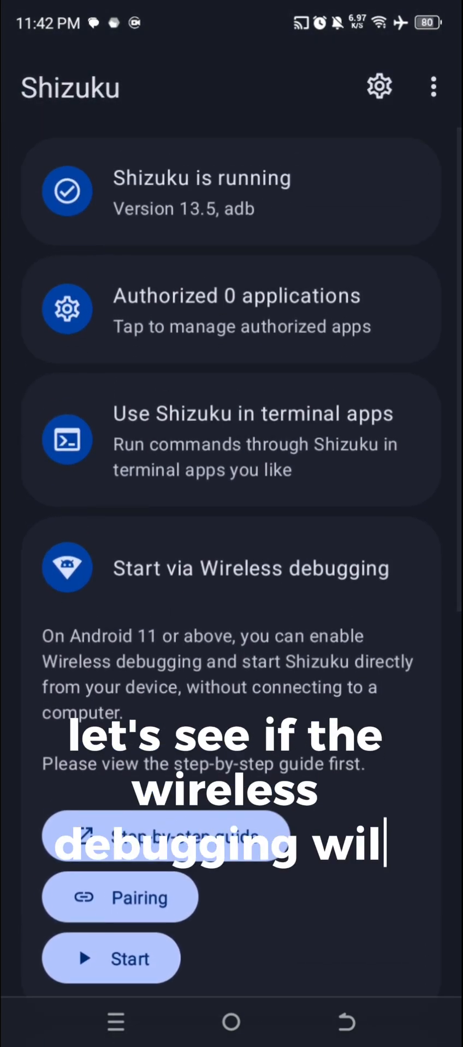
{"action": "scroll", "scroll_direction": "down", "scroll_amount": 3}
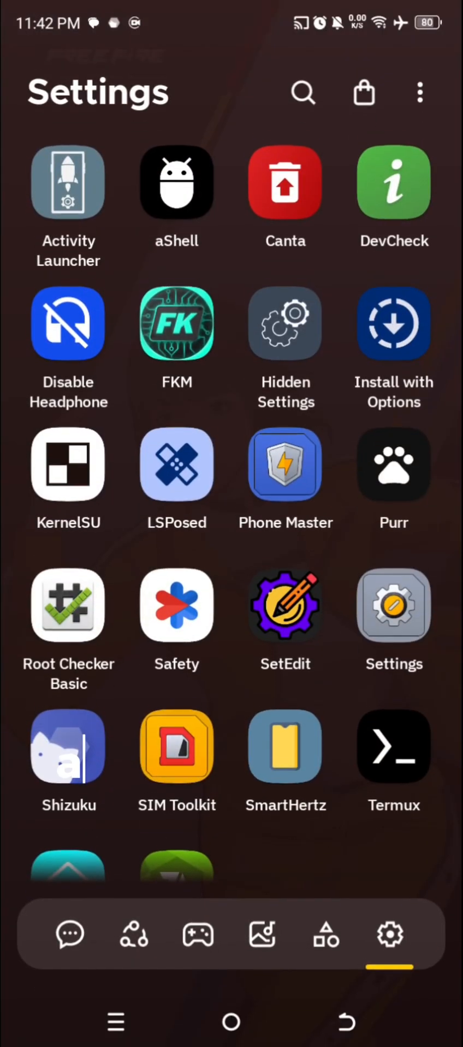
{"action": "scroll", "scroll_direction": "down", "scroll_amount": 3}
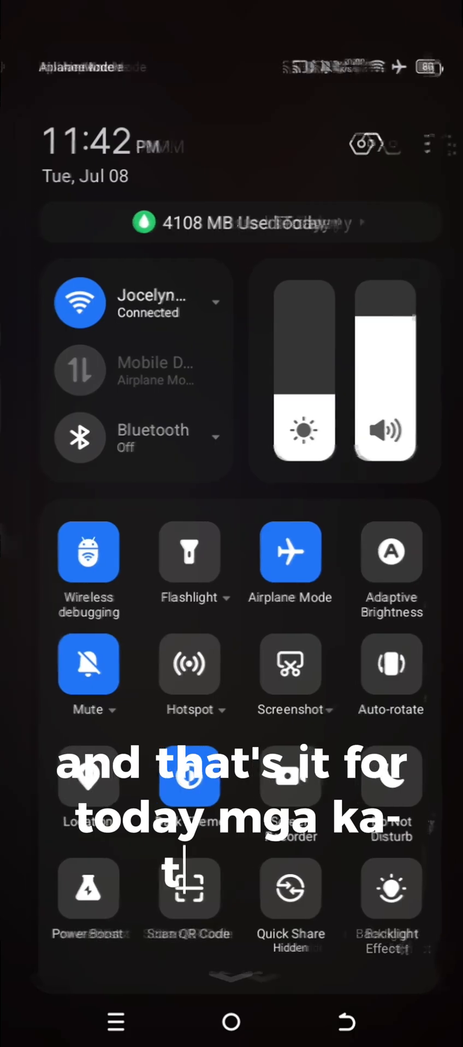